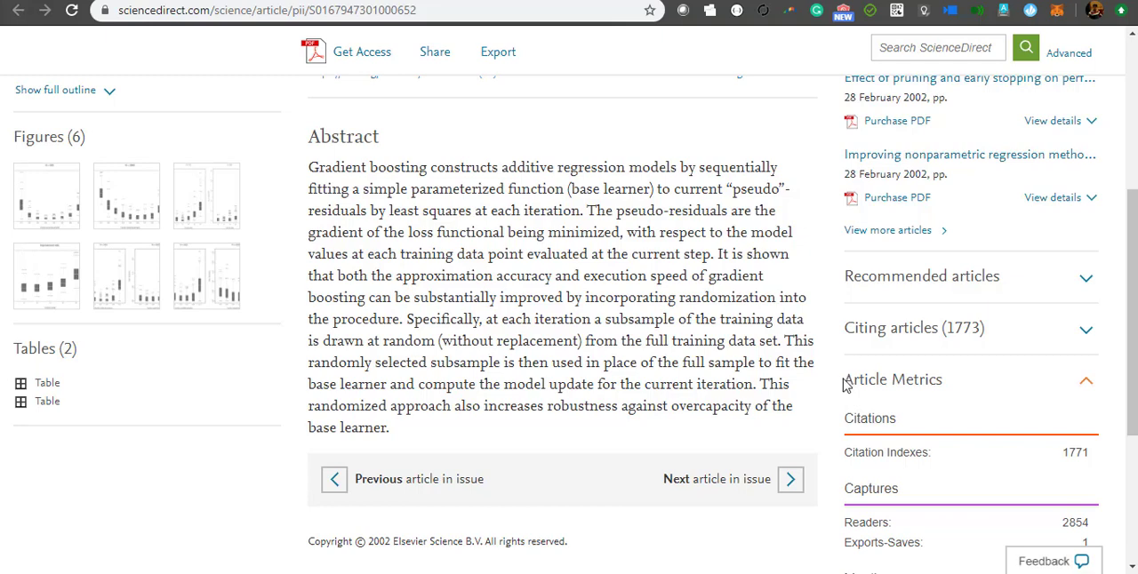
{"action": "mouse_move", "coordinate": [1035, 322]}
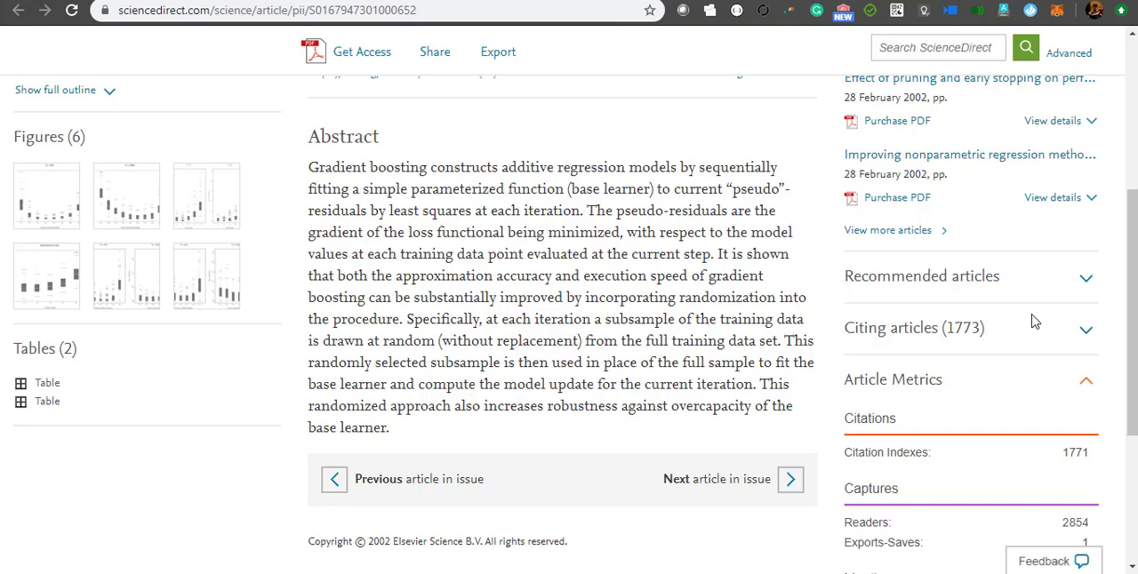
{"action": "mouse_move", "coordinate": [1061, 291]}
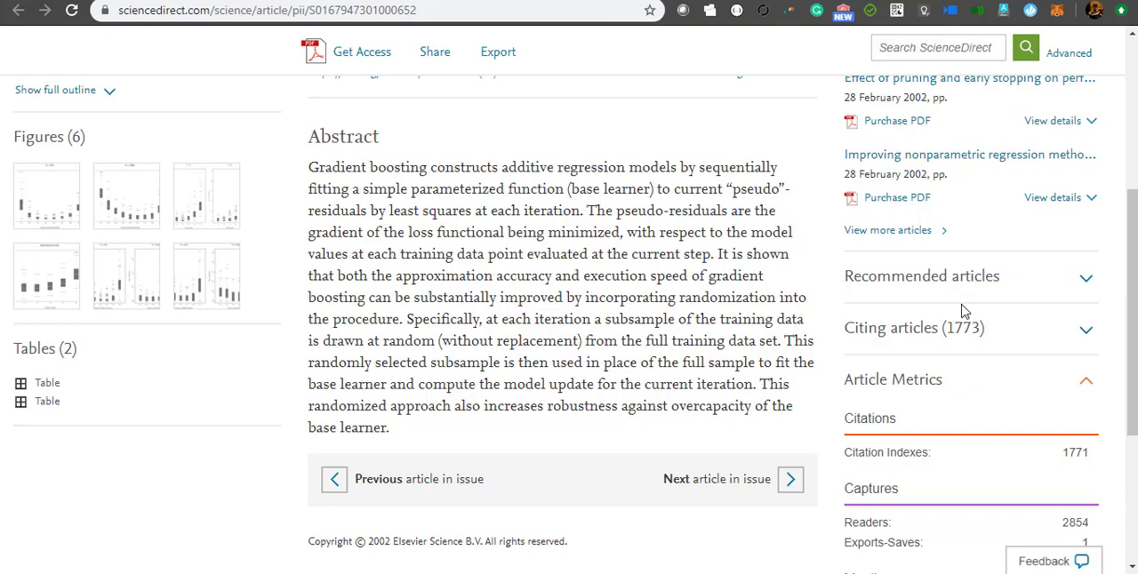
{"action": "mouse_move", "coordinate": [1009, 419]}
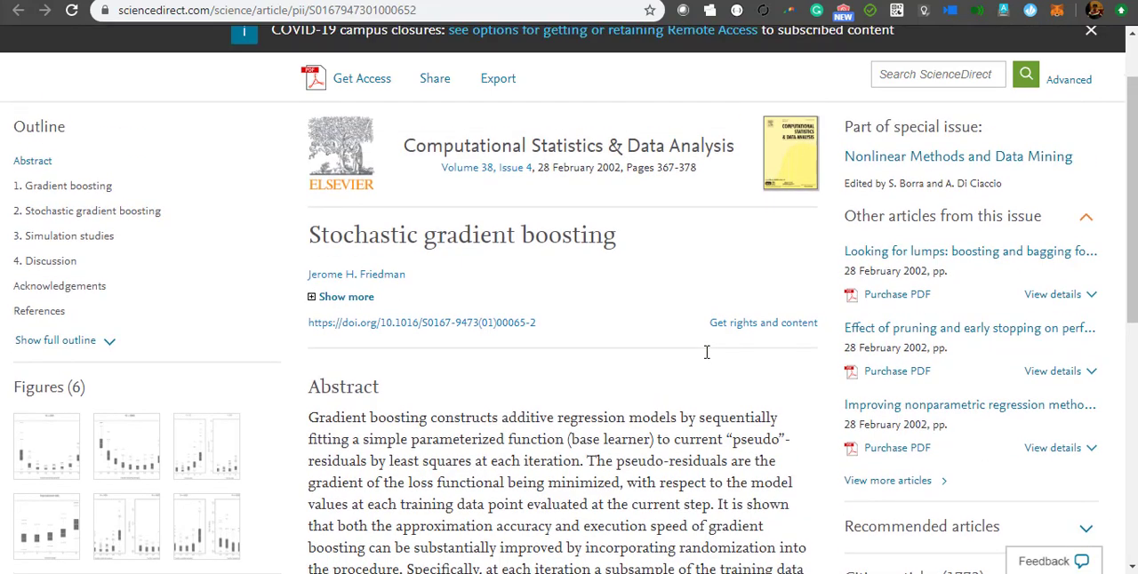
{"action": "mouse_move", "coordinate": [719, 378]}
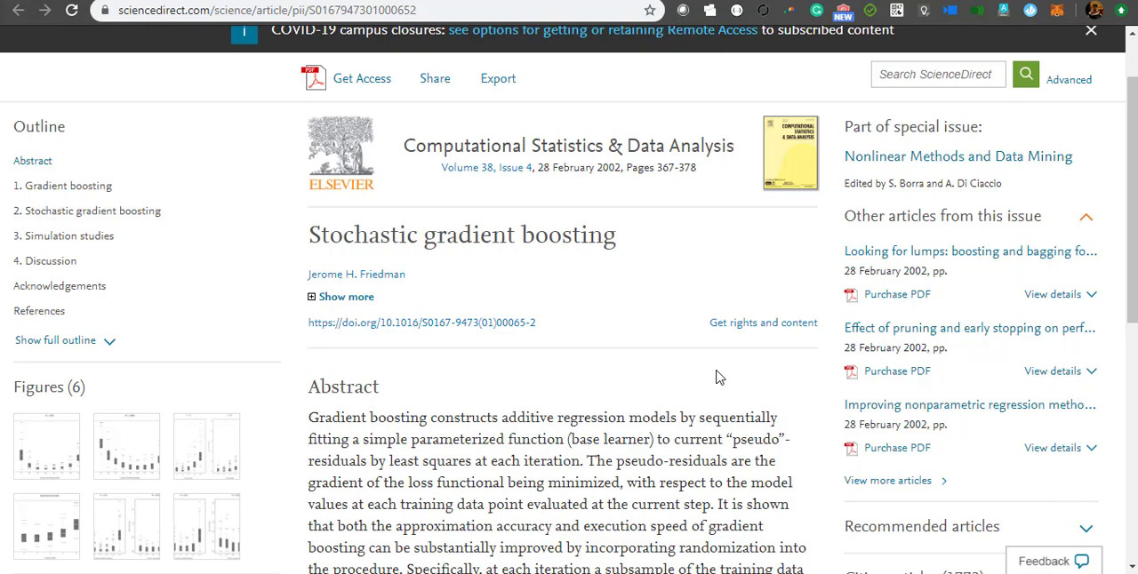
- Scroll to the Stochastic gradient boosting abstract and highlight its lines while reading
{"action": "scroll", "scroll_direction": "down", "scroll_amount": 3}
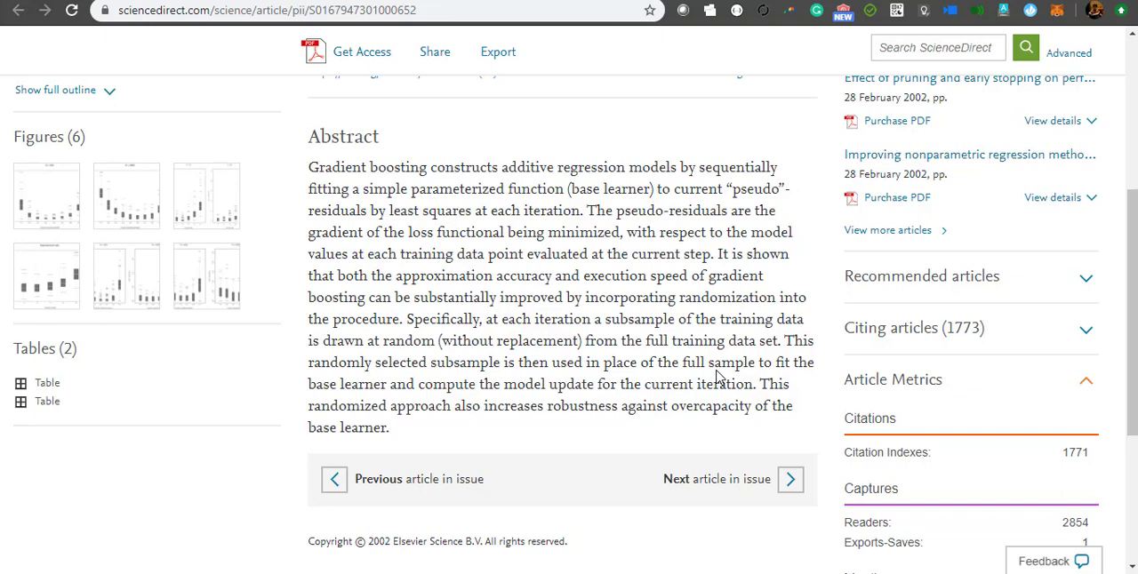
{"action": "mouse_move", "coordinate": [791, 318]}
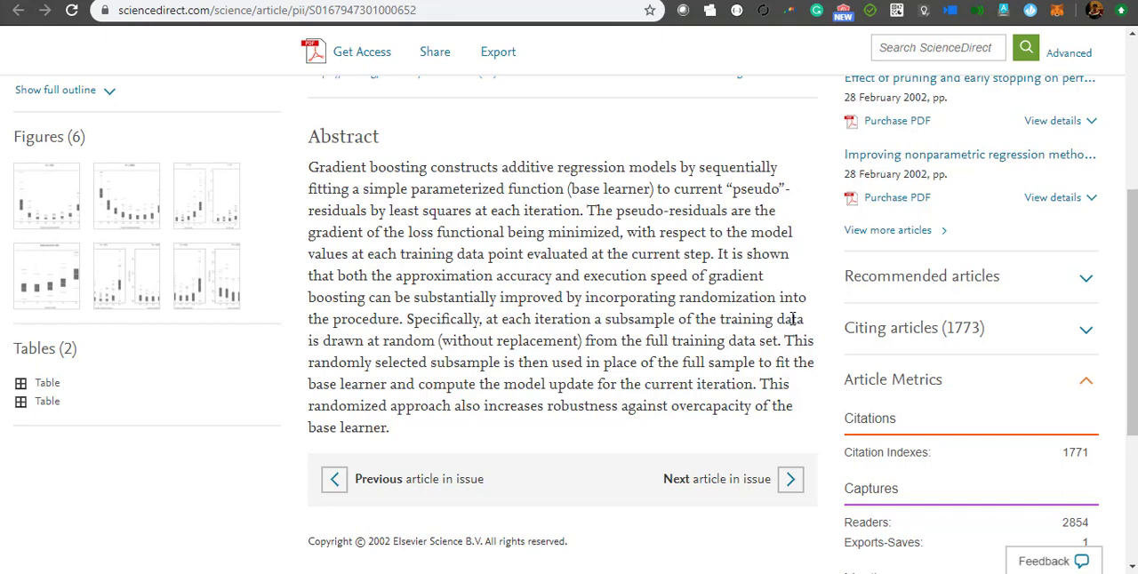
{"action": "mouse_move", "coordinate": [508, 164]}
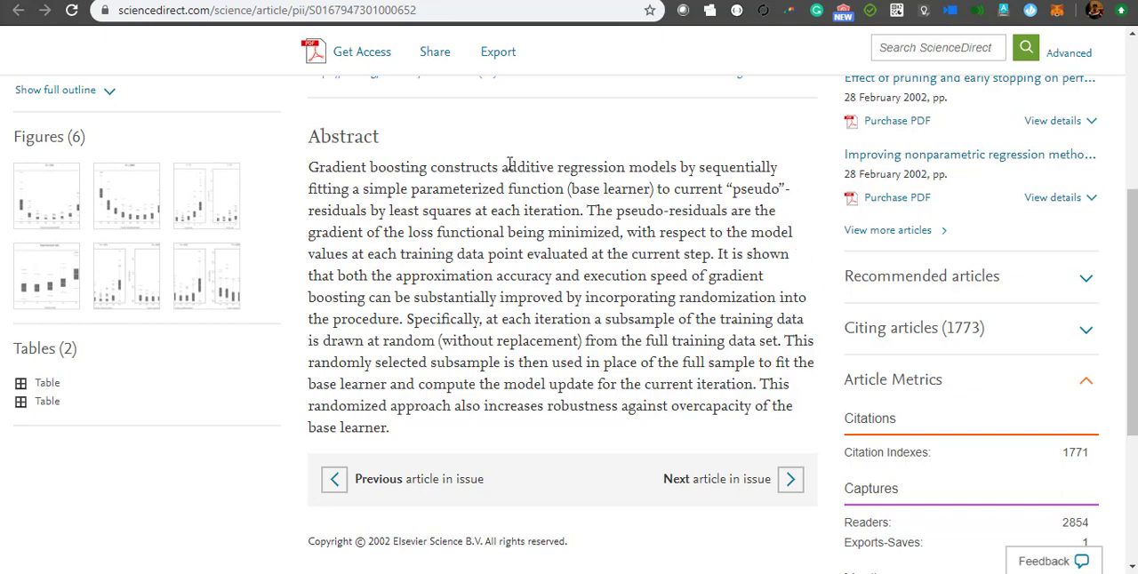
{"action": "left_click_drag", "start_coordinate": [500, 167], "coordinate": [656, 188]}
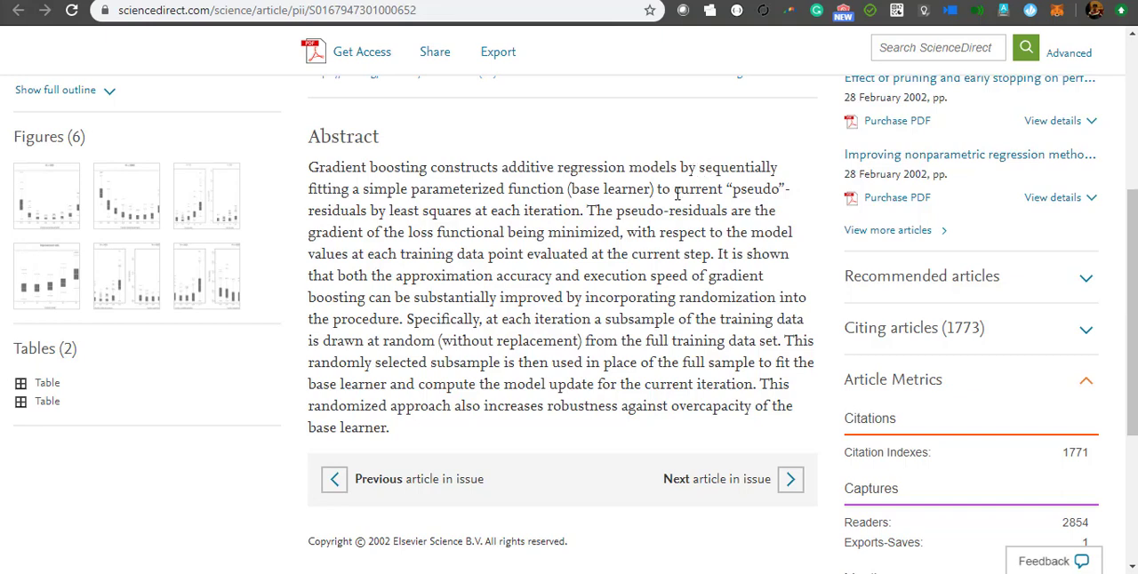
{"action": "left_click_drag", "start_coordinate": [676, 189], "coordinate": [435, 210]}
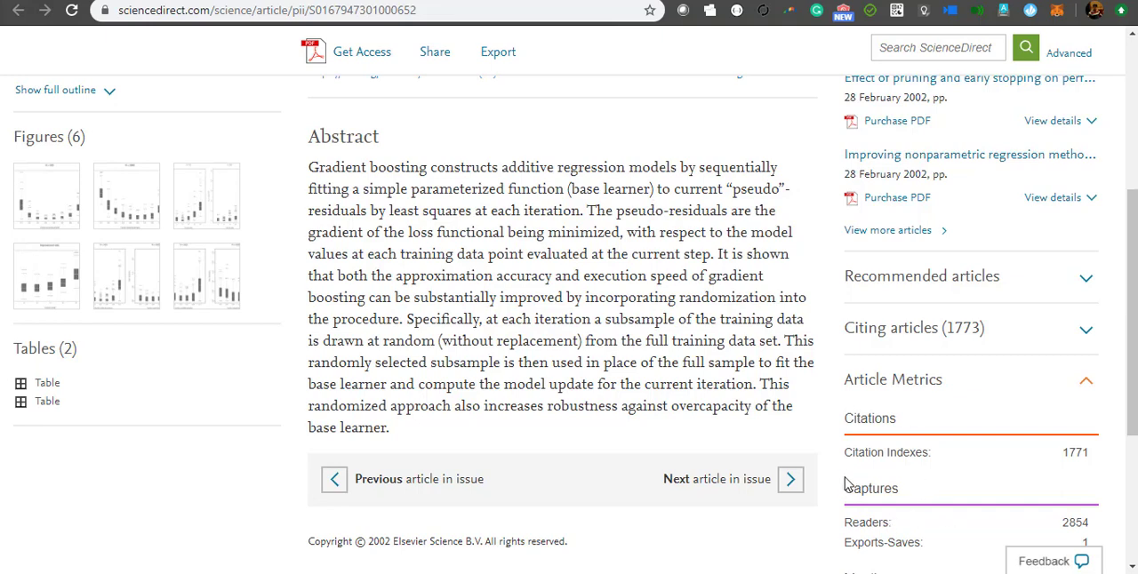
{"action": "mouse_move", "coordinate": [680, 433]}
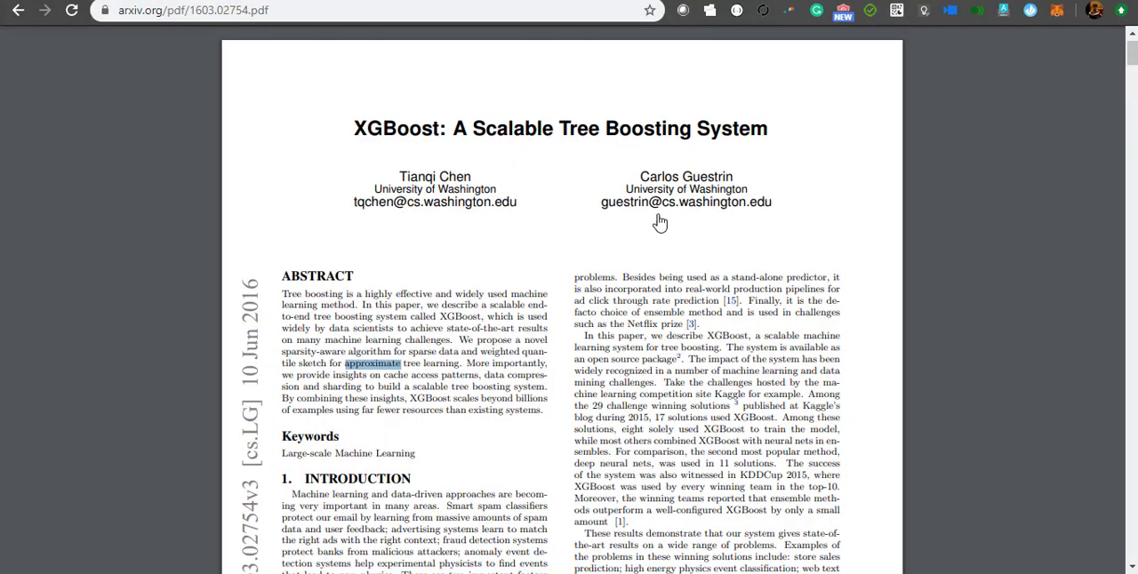
{"action": "mouse_move", "coordinate": [895, 361]}
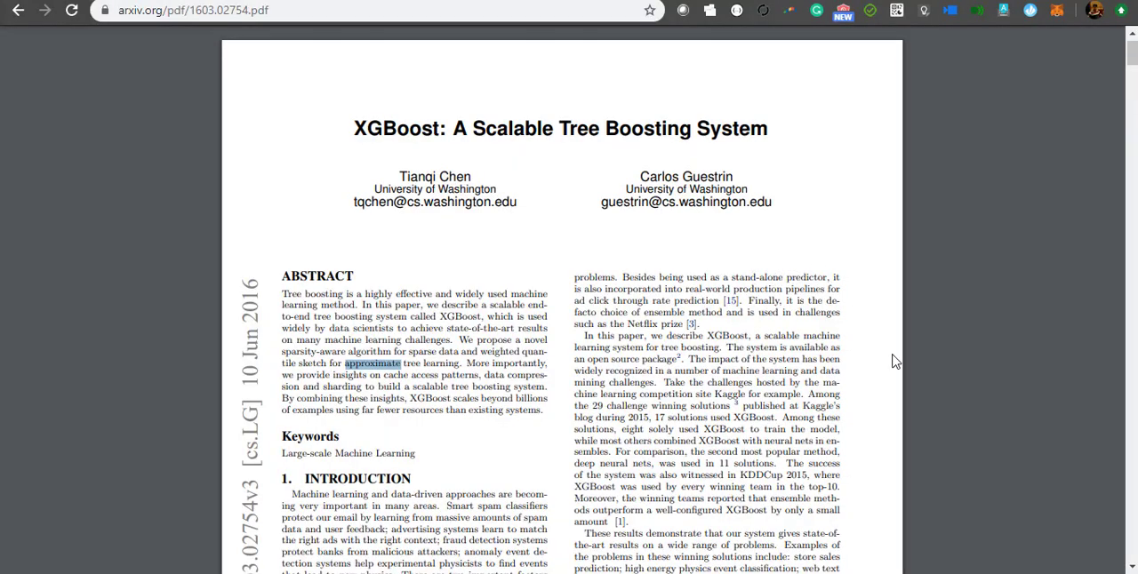
- Scroll page 1 of the XGBoost paper and highlight a line of its abstract
{"action": "scroll", "scroll_direction": "down", "scroll_amount": 3}
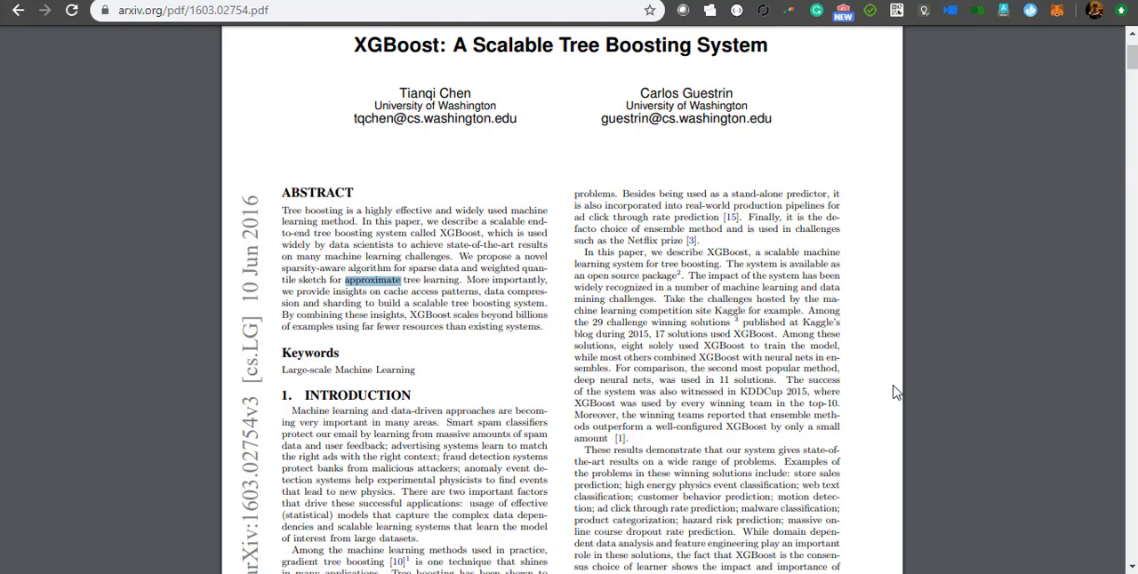
{"action": "mouse_move", "coordinate": [709, 308]}
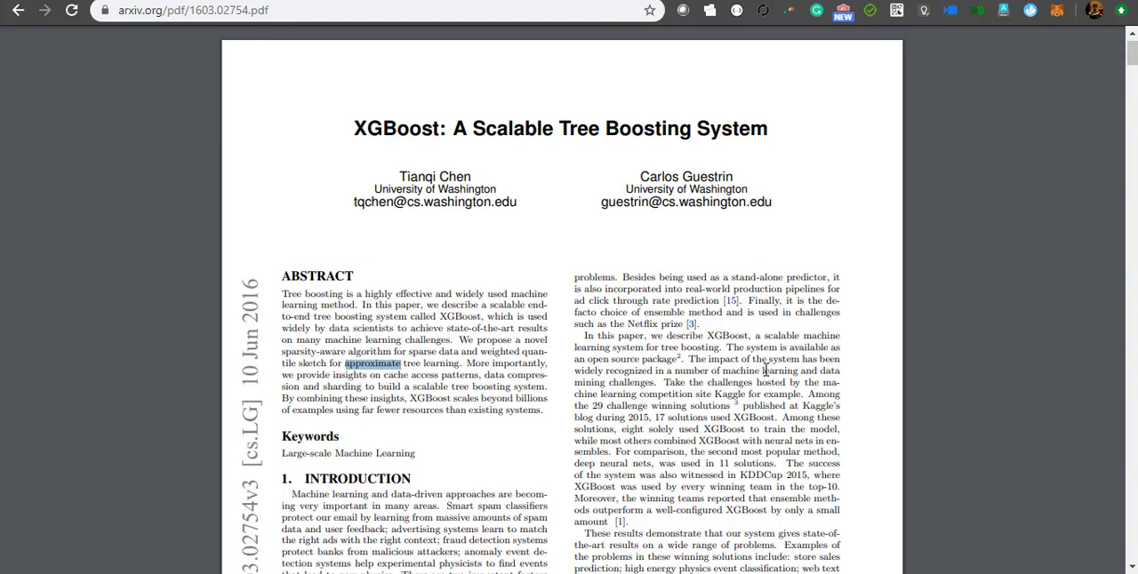
{"action": "mouse_move", "coordinate": [870, 409]}
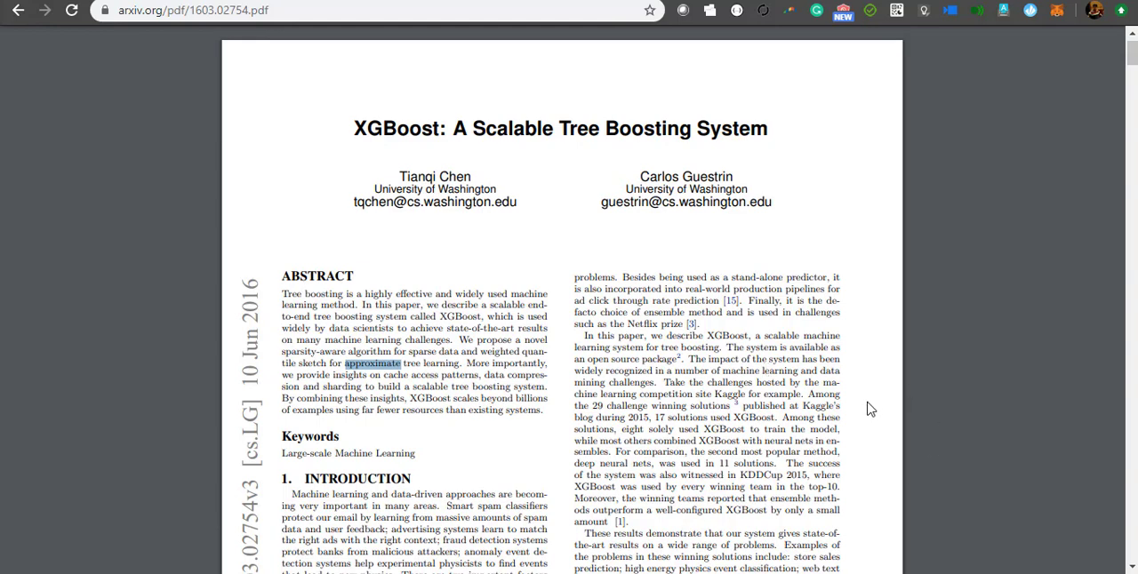
{"action": "mouse_move", "coordinate": [406, 411]}
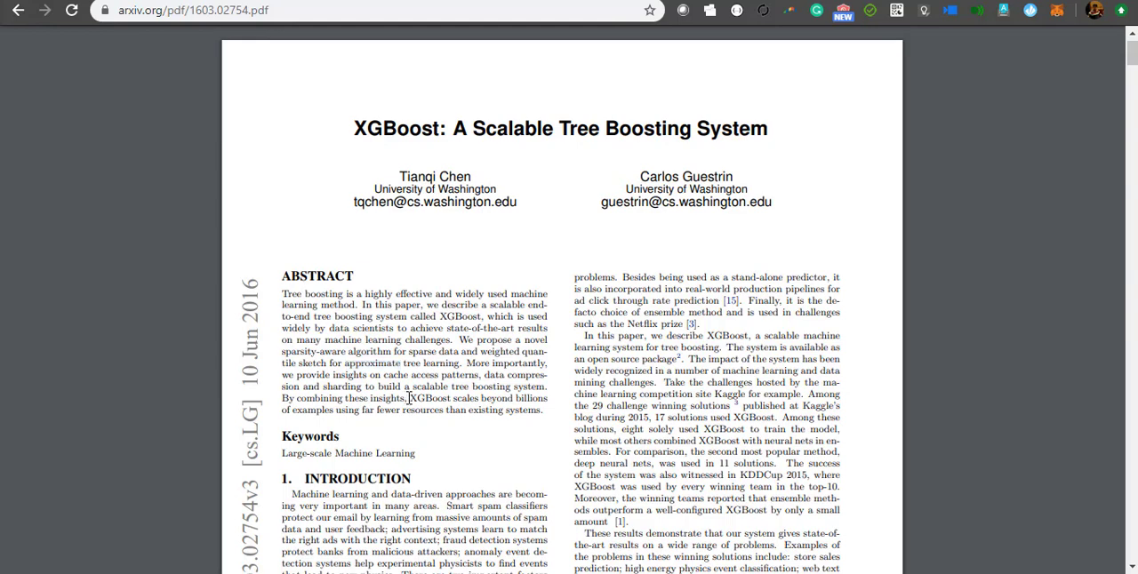
{"action": "left_click_drag", "start_coordinate": [409, 399], "coordinate": [542, 411]}
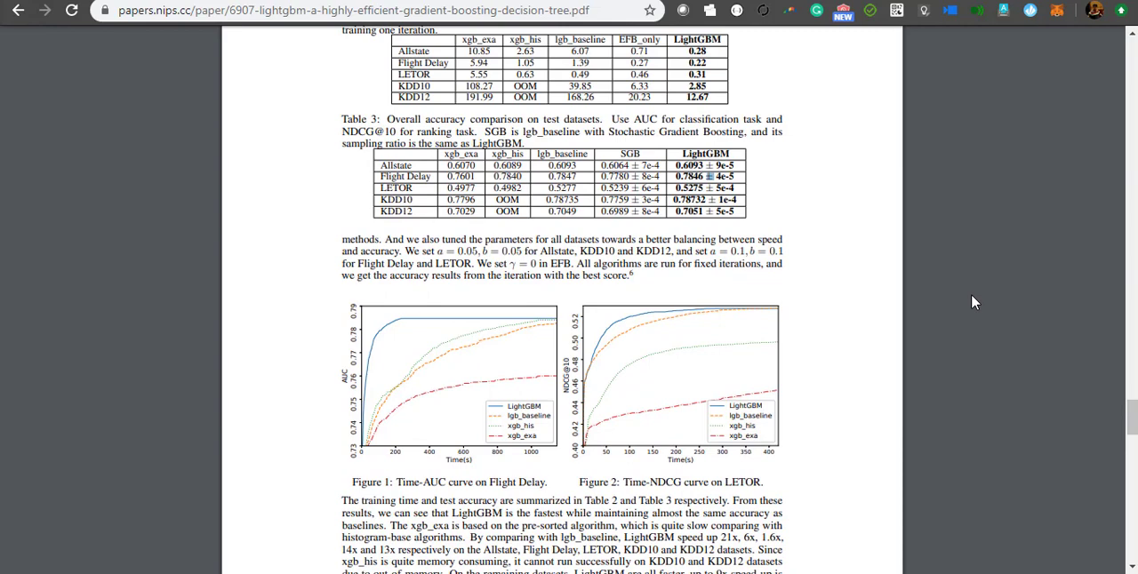
{"action": "mouse_move", "coordinate": [976, 297]}
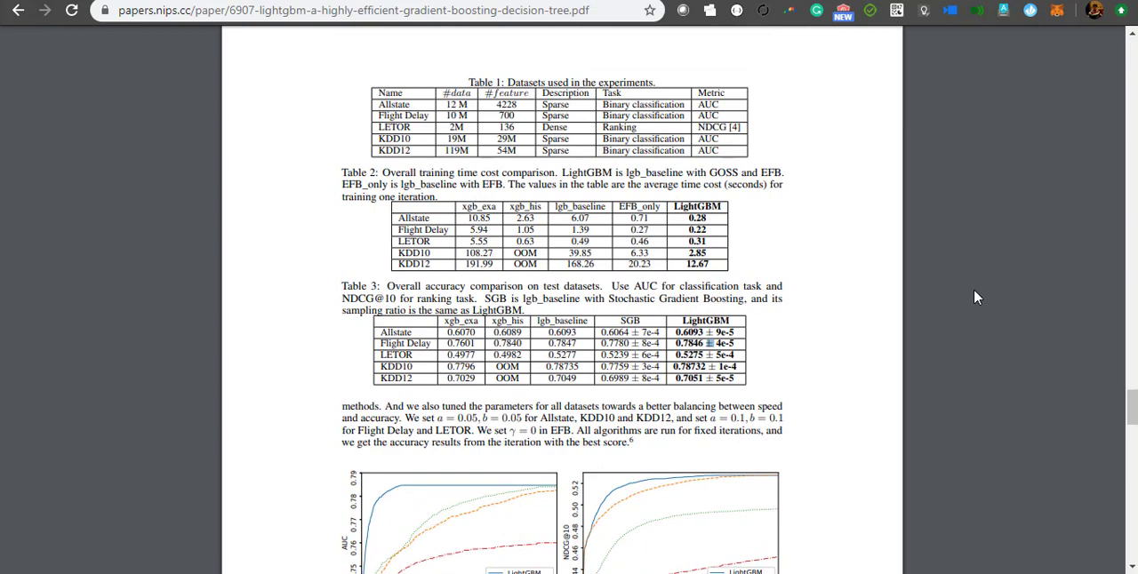
{"action": "mouse_move", "coordinate": [979, 279]}
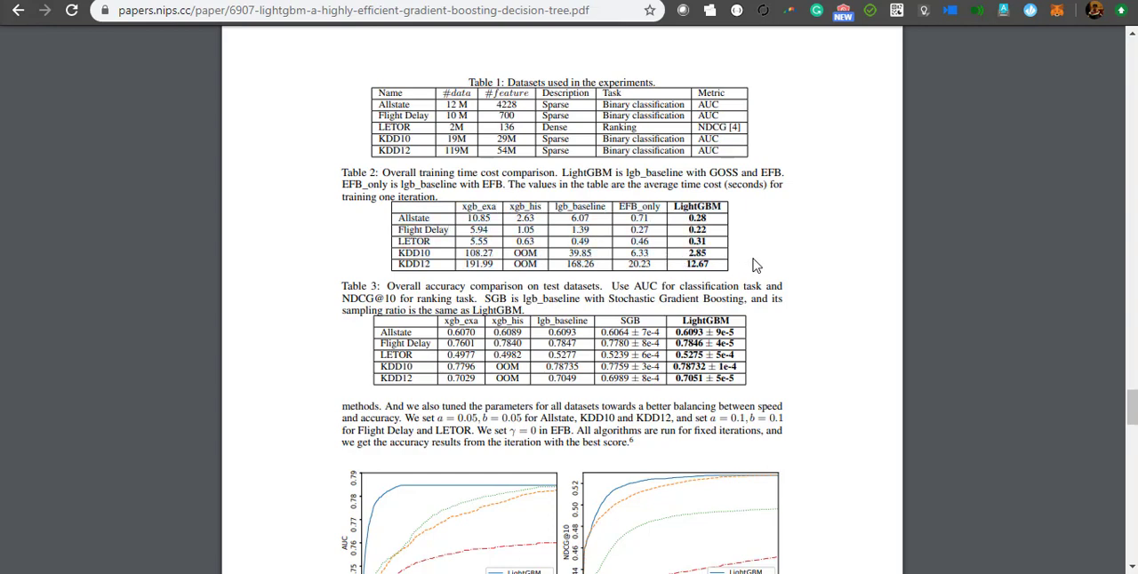
{"action": "mouse_move", "coordinate": [771, 269]}
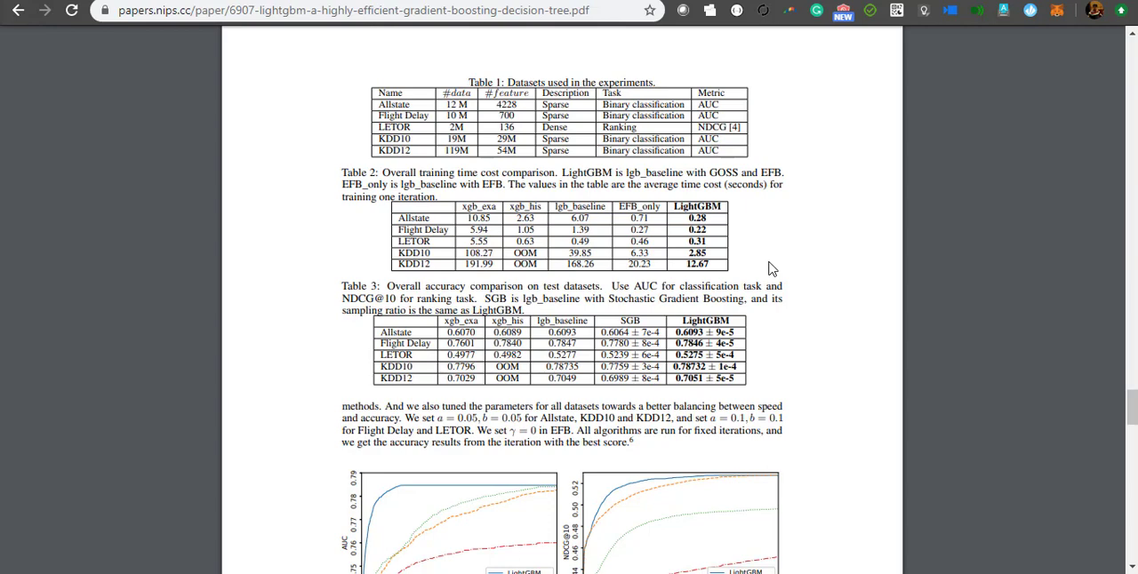
{"action": "mouse_move", "coordinate": [758, 280]}
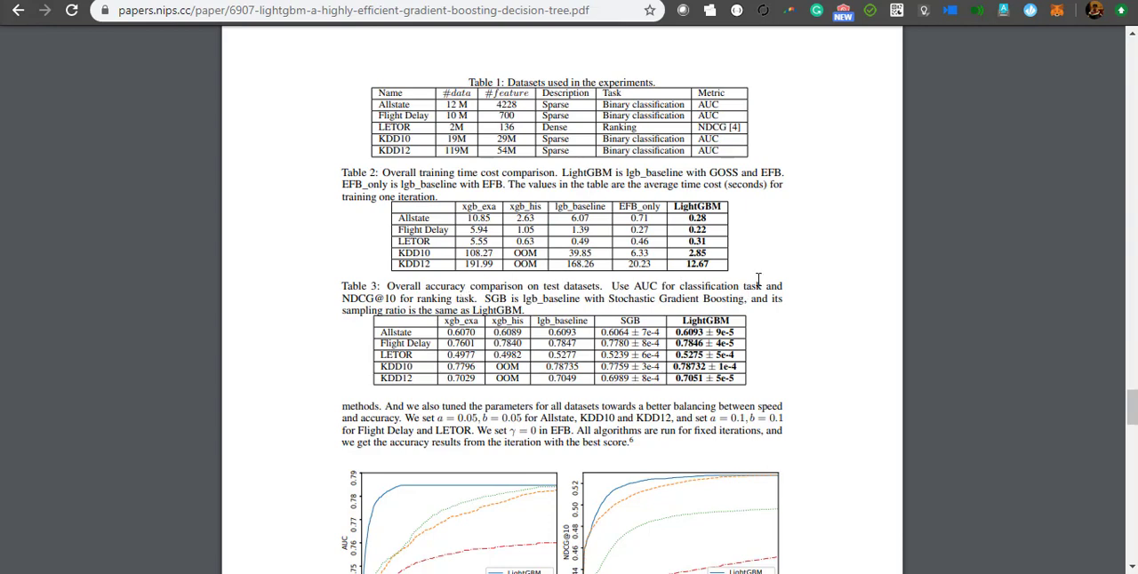
{"action": "mouse_move", "coordinate": [777, 240]}
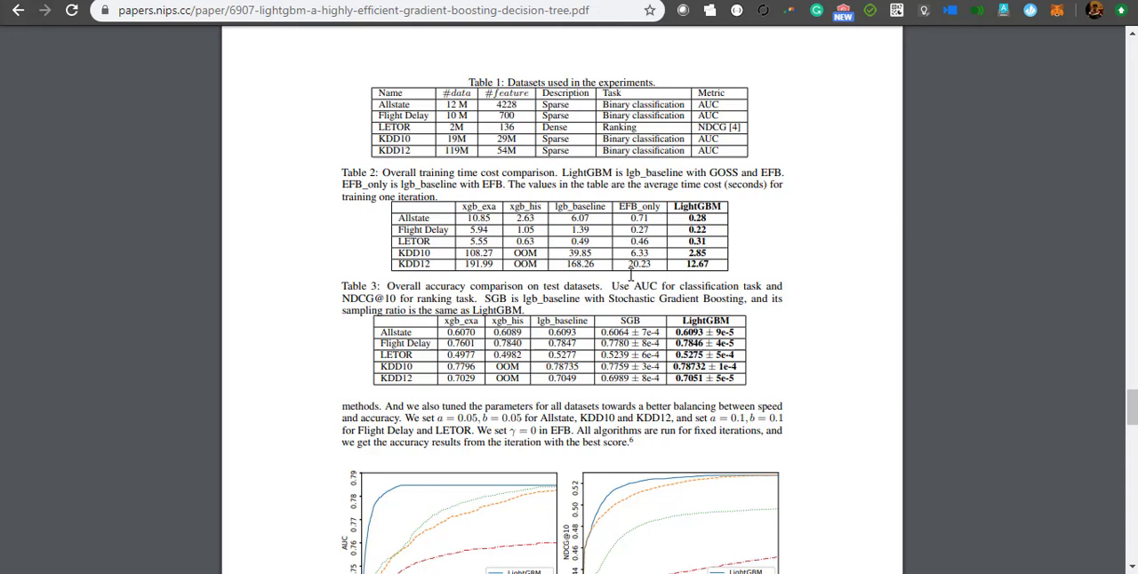
{"action": "mouse_move", "coordinate": [803, 374]}
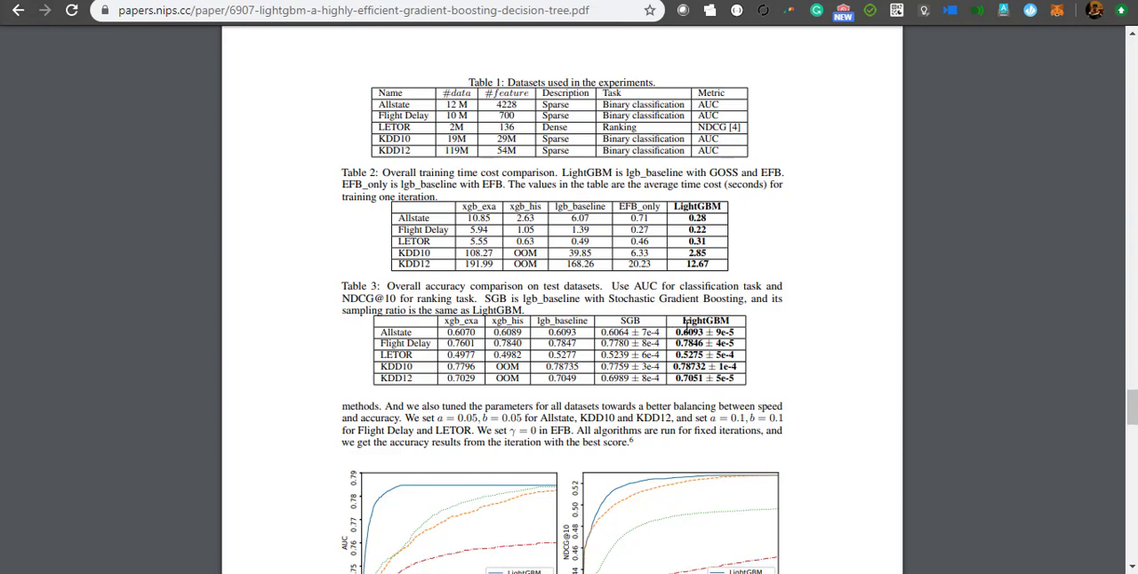
{"action": "mouse_move", "coordinate": [805, 336]}
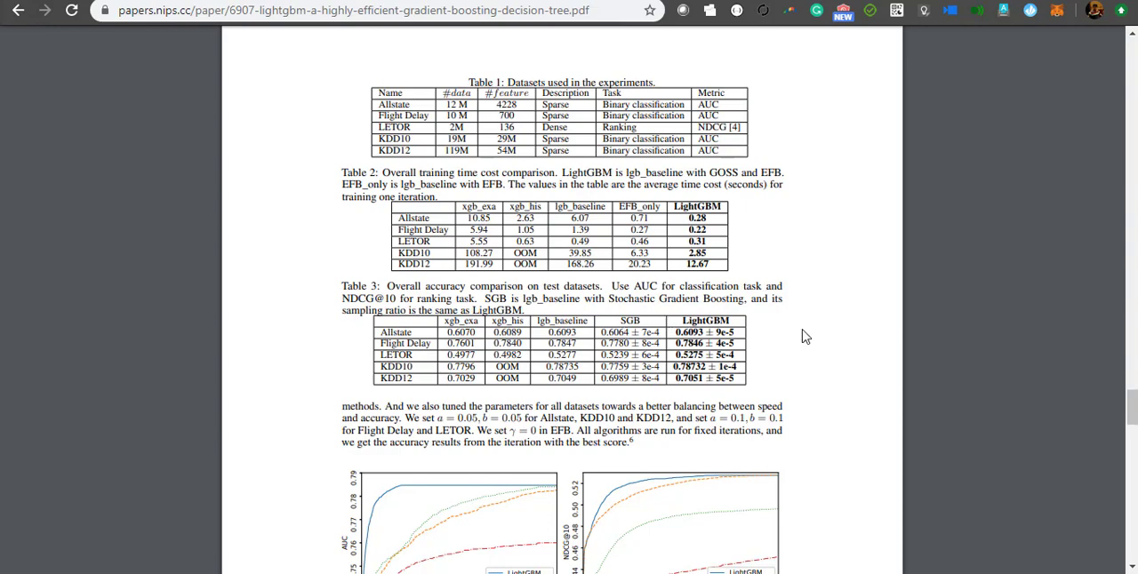
{"action": "mouse_move", "coordinate": [798, 347]}
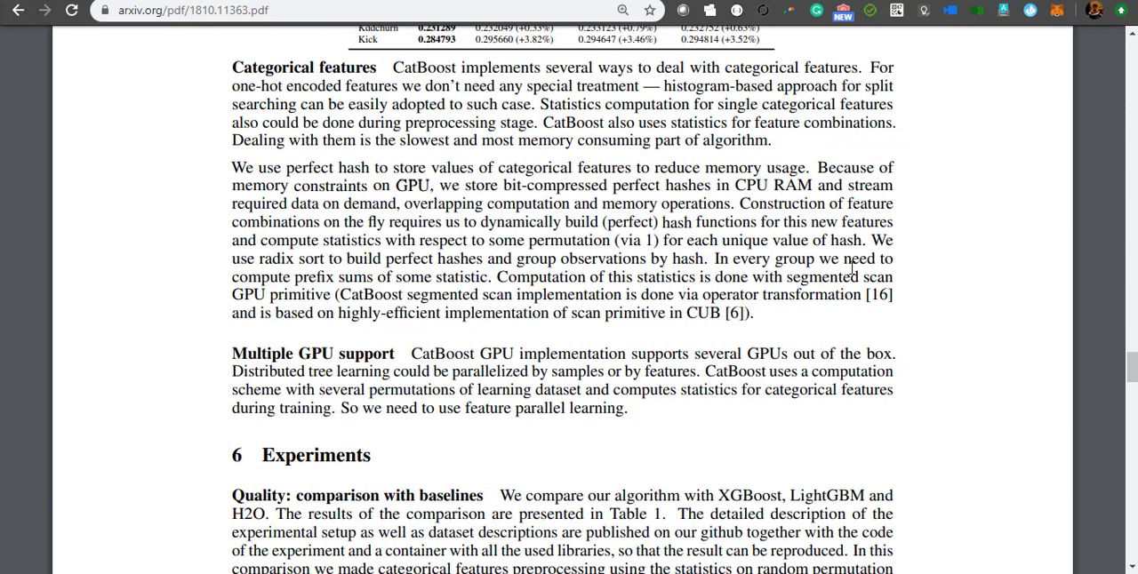
{"action": "mouse_move", "coordinate": [794, 153]}
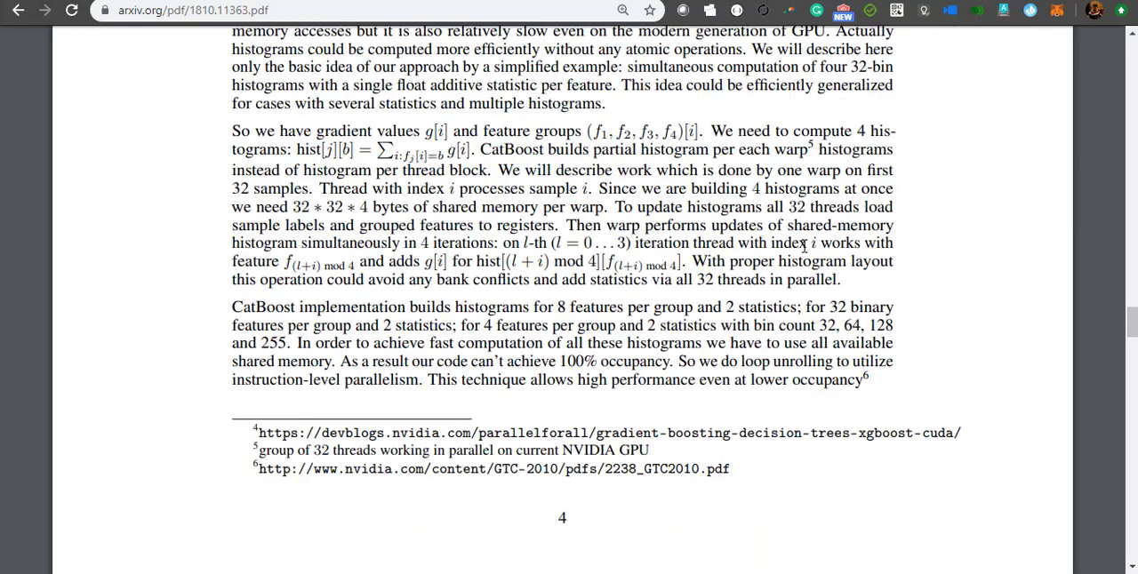
- Scroll the CatBoost PDF down to Table 1's logloss comparison and the Experiments section
{"action": "scroll", "scroll_direction": "down", "scroll_amount": 3}
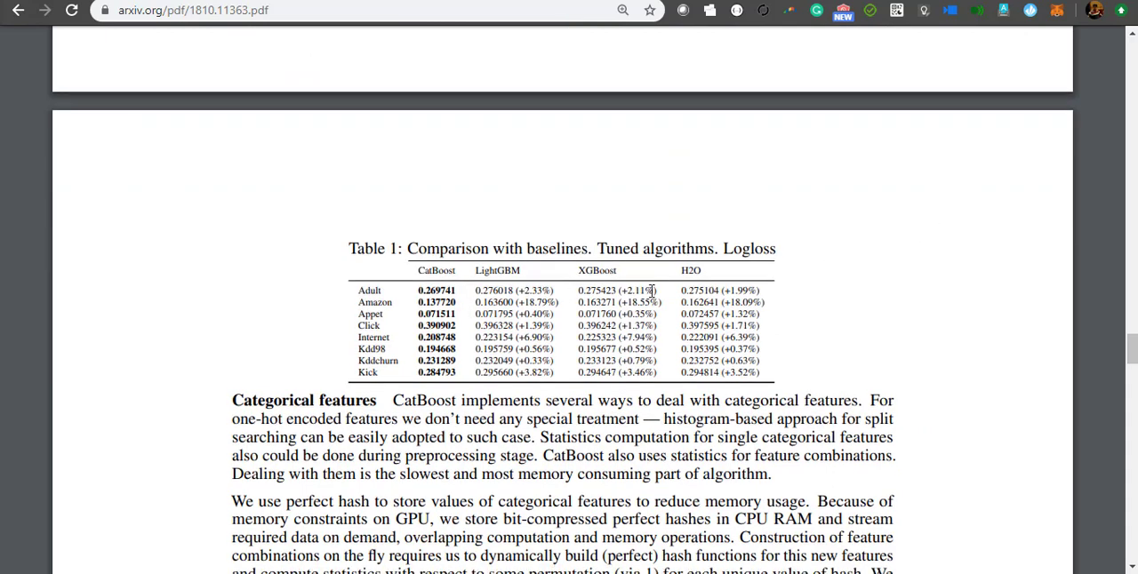
{"action": "mouse_move", "coordinate": [853, 330]}
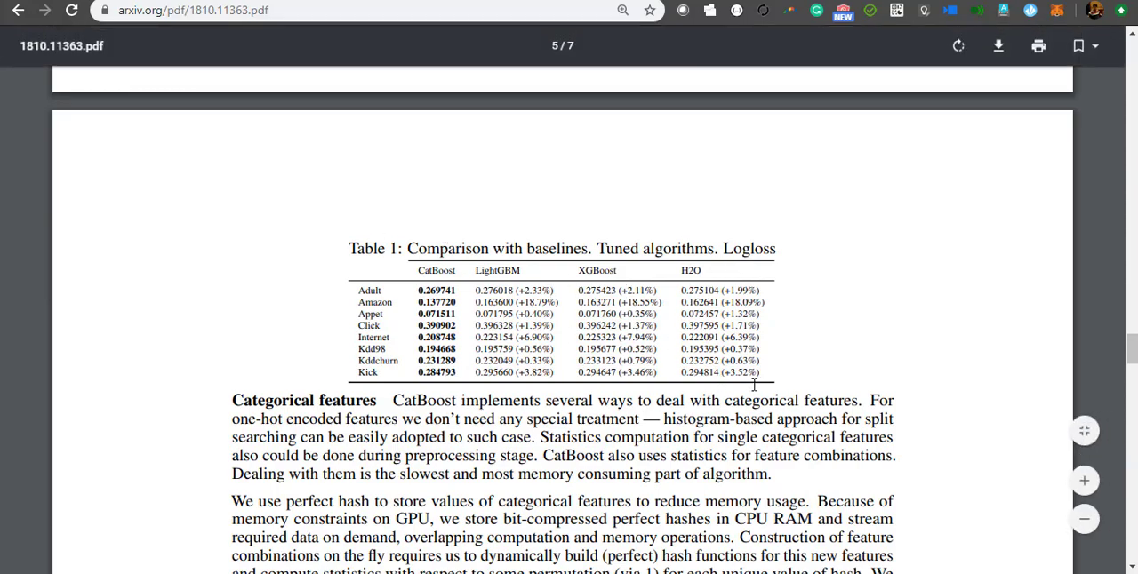
{"action": "scroll", "scroll_direction": "down", "scroll_amount": 3}
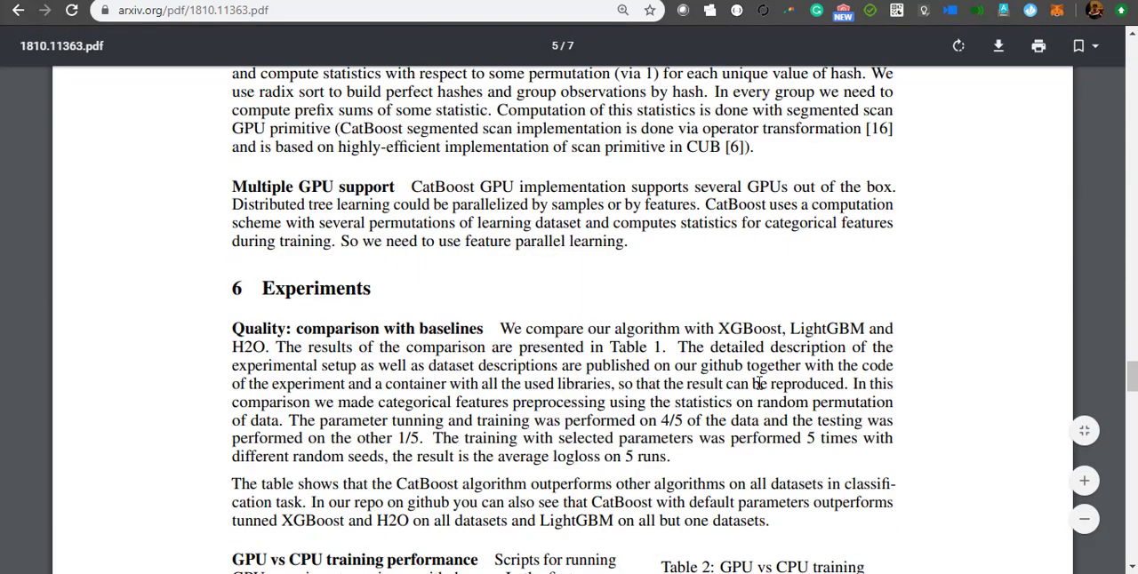
{"action": "scroll", "scroll_direction": "down", "scroll_amount": 3}
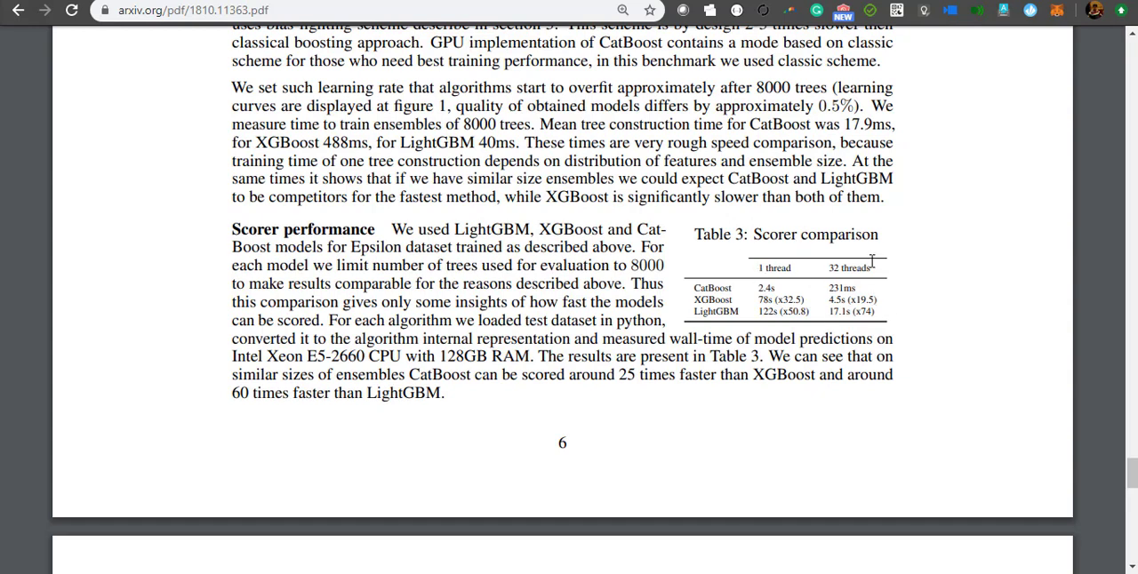
{"action": "mouse_move", "coordinate": [840, 294]}
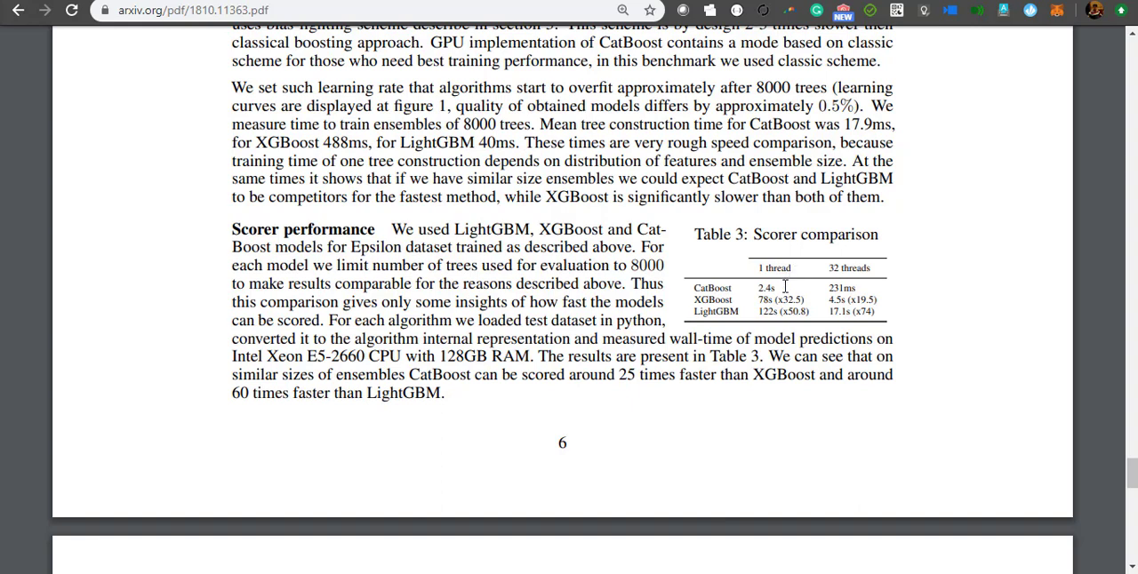
{"action": "mouse_move", "coordinate": [801, 282]}
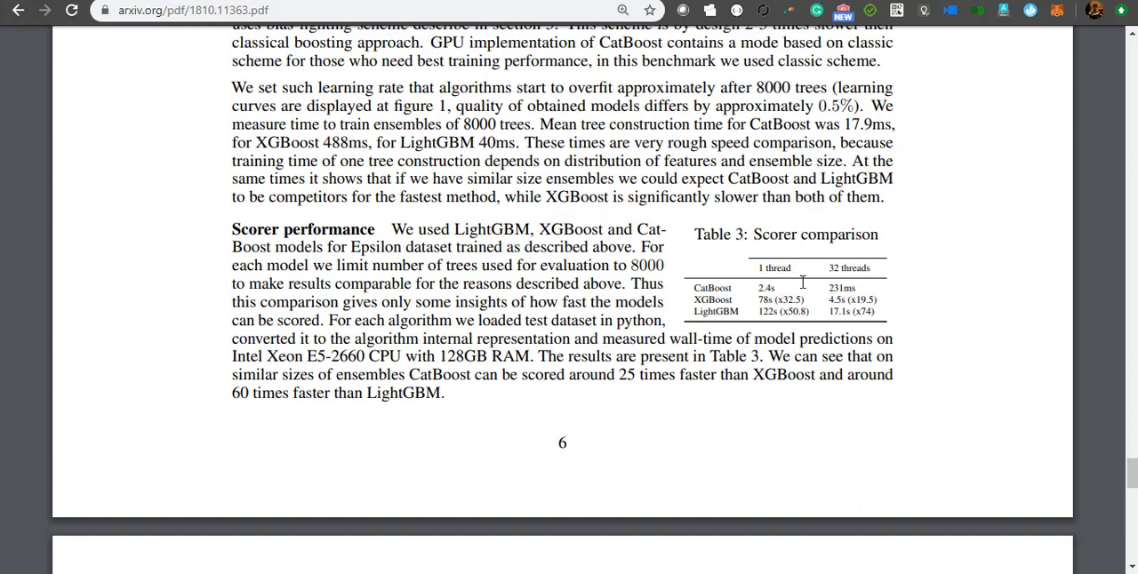